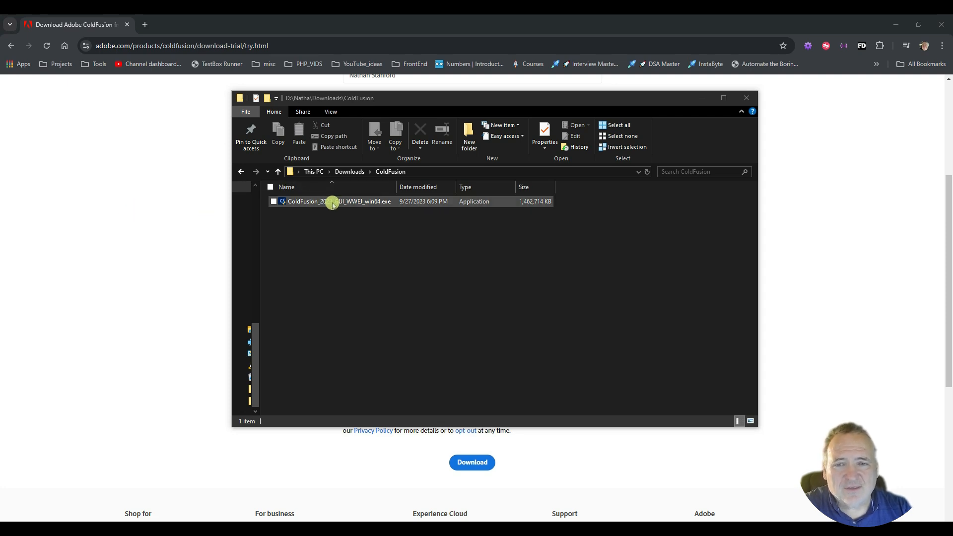
- Launch the downloaded ColdFusion 2023 installer .exe from Downloads\ColdFusion
double_click(338, 202)
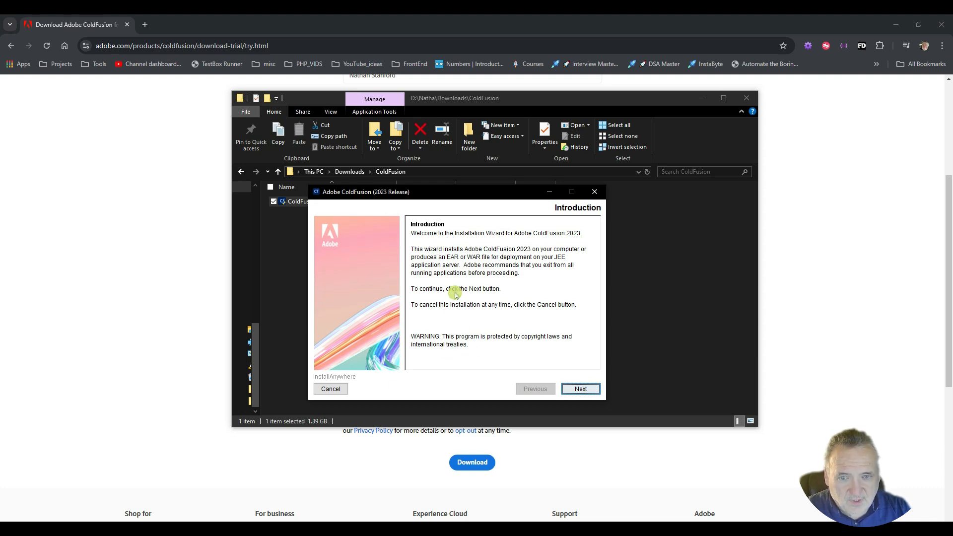
- Advance from the Introduction screen through the End User License Agreement
click(579, 389)
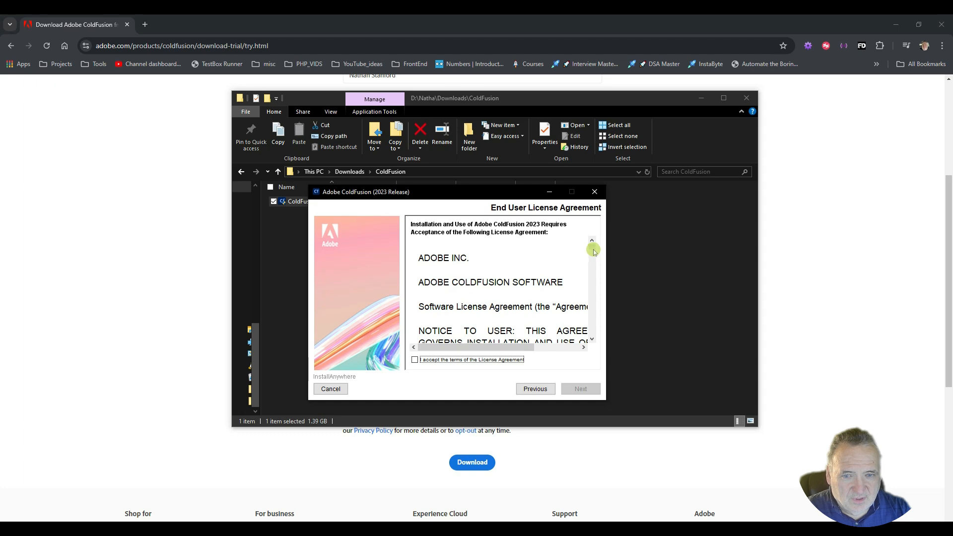
click(579, 389)
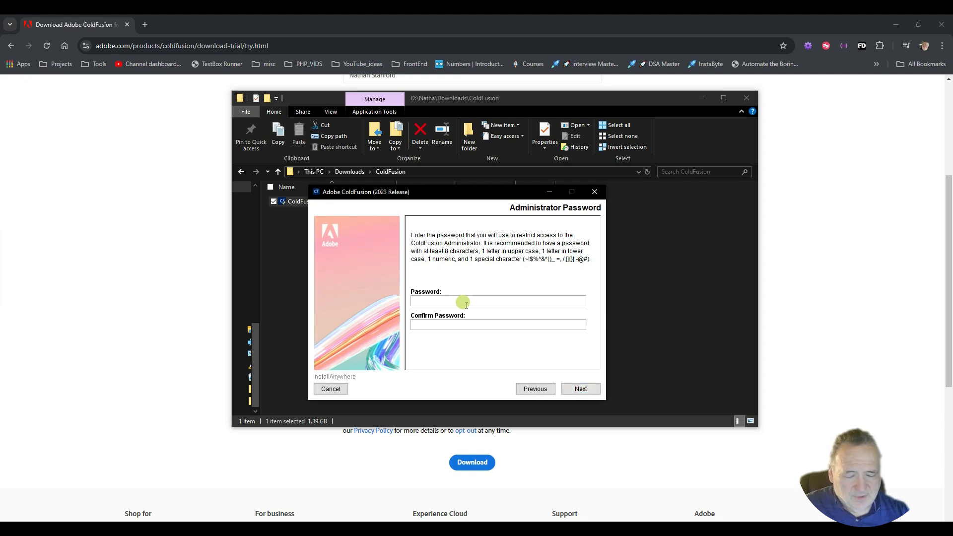
- Confirm the ColdFusion Administrator password and continue to the Enable RDS step
click(579, 389)
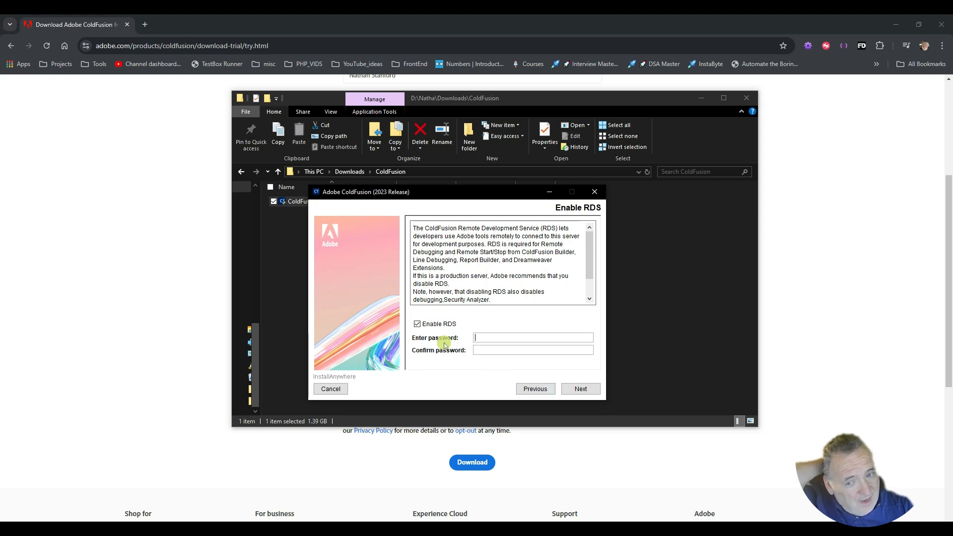
- Keep RDS enabled with its password and continue to the Pre-installation Summary
click(579, 389)
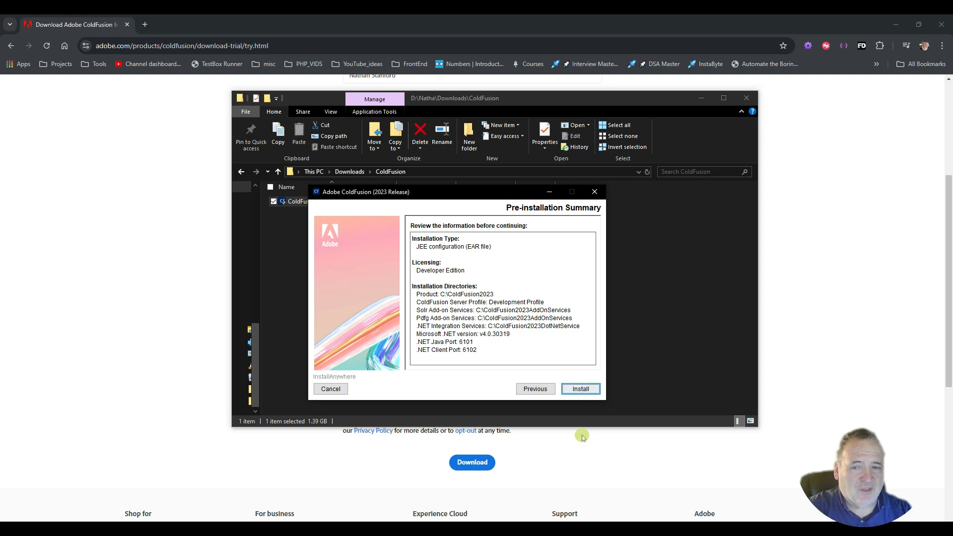